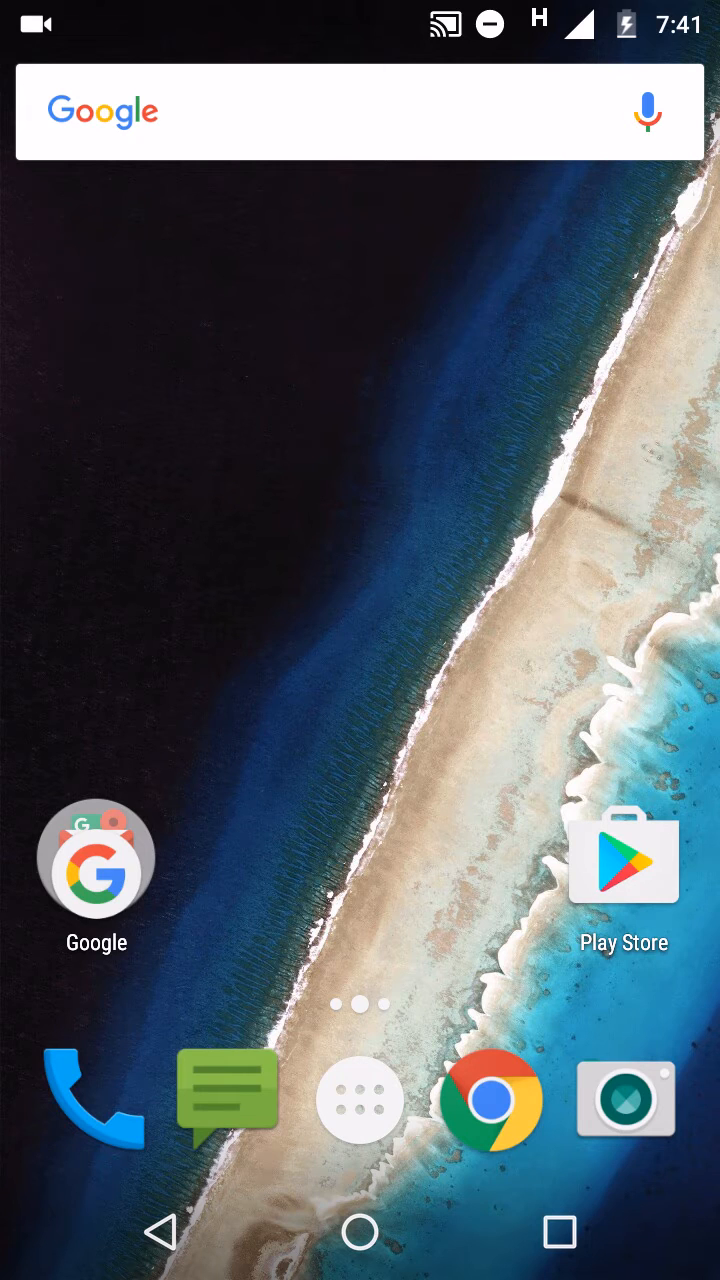
Open the all-apps list from the launcher dock
click(360, 1096)
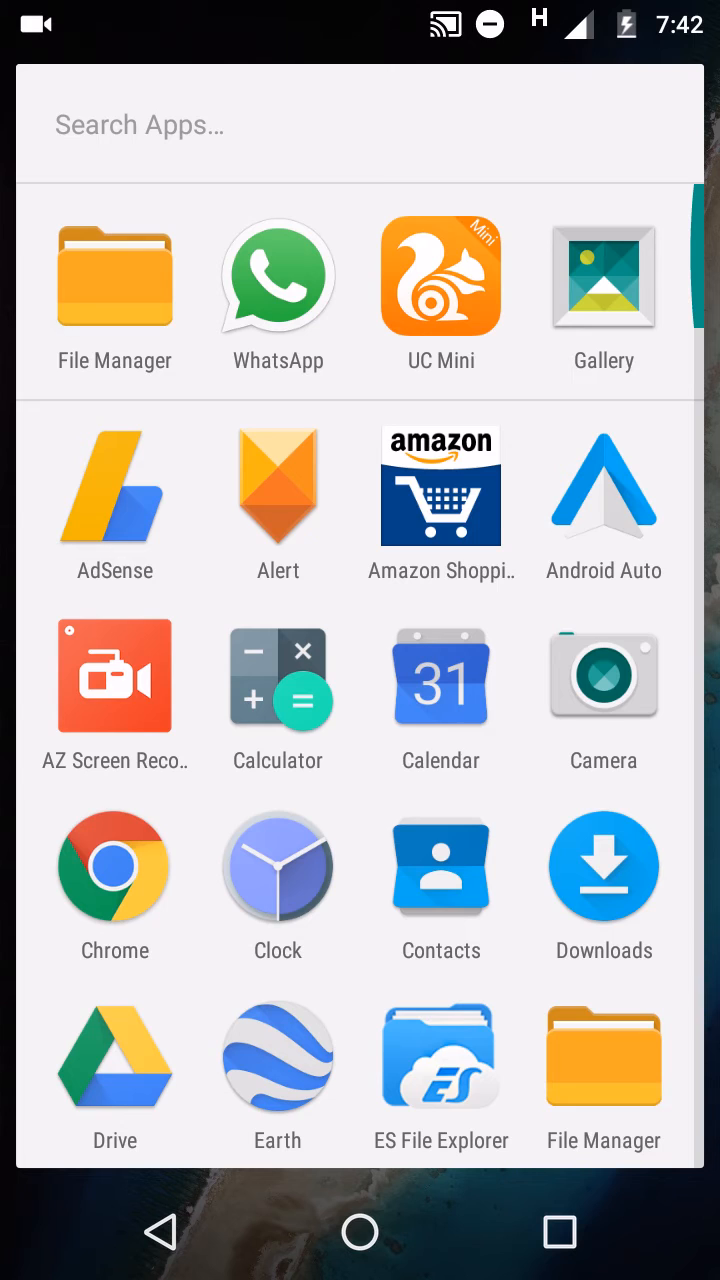
Launch the File Manager app from the app list
click(114, 276)
text(gm)
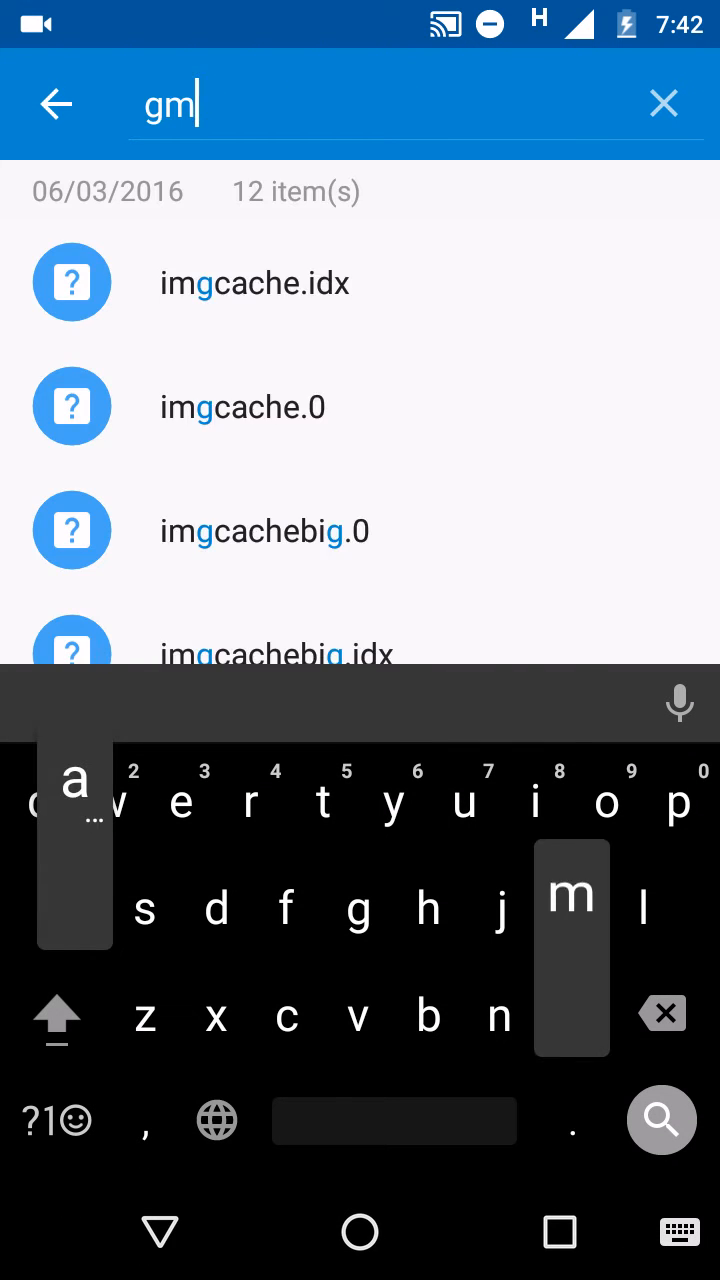
Complete the search term 'gmail', then close search to return to Recent files
text(ail)
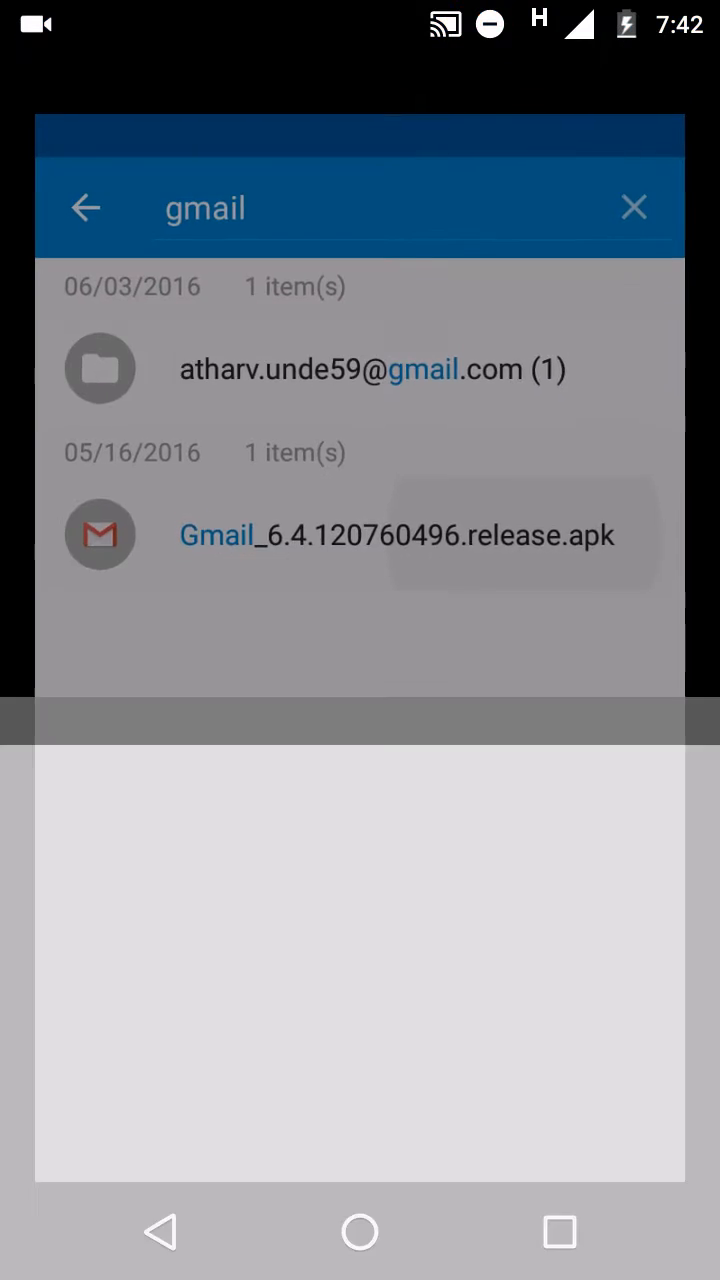
click(634, 208)
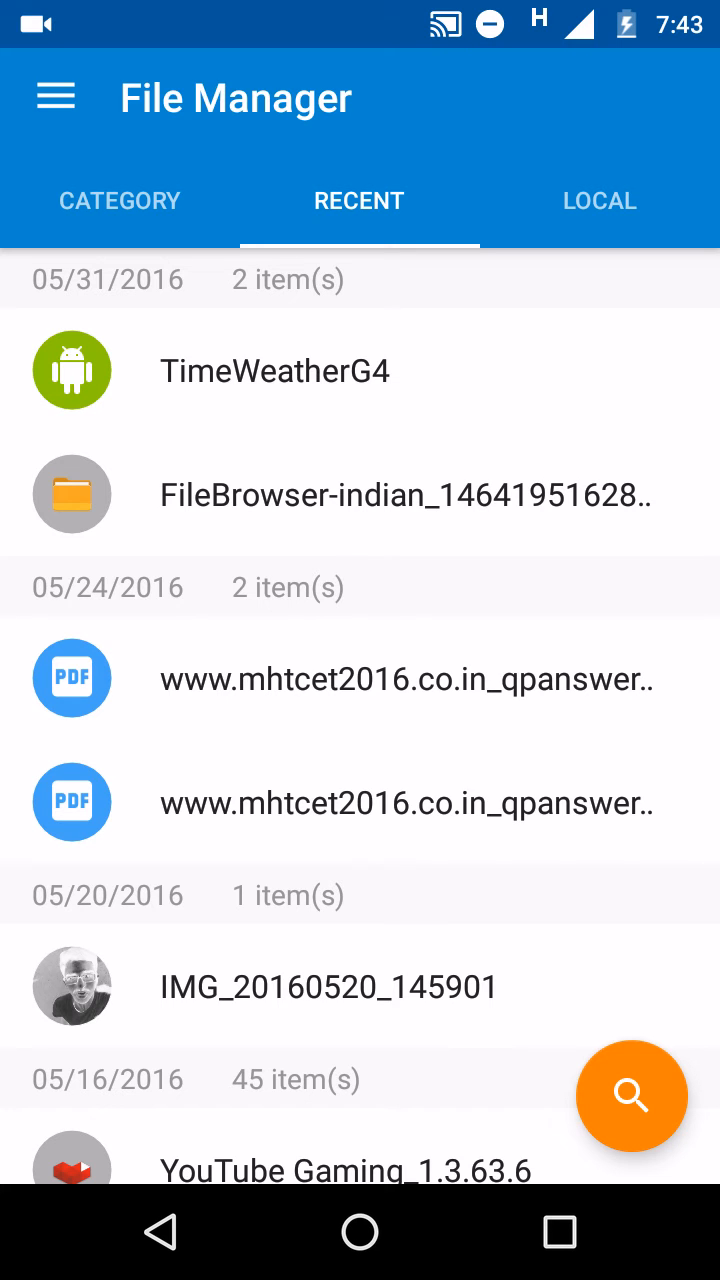
View the Local and Category tabs, then open the navigation drawer and toggle Internal Storage
click(600, 200)
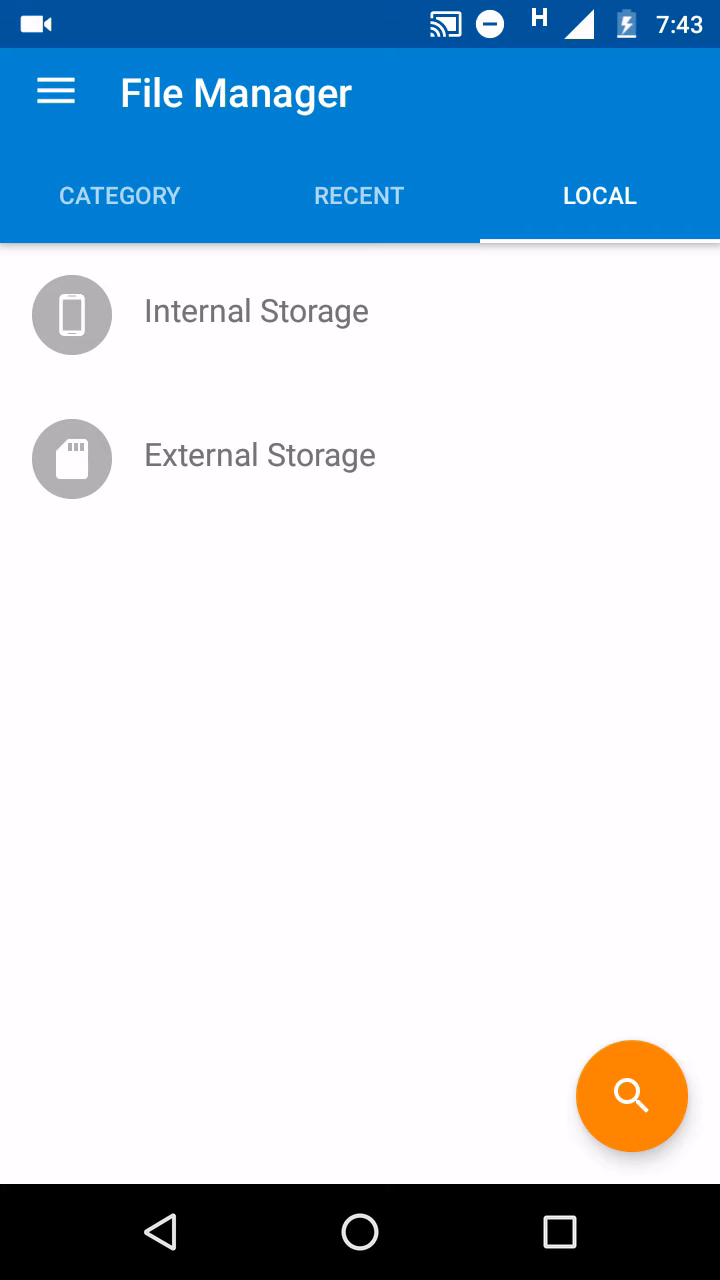
click(120, 196)
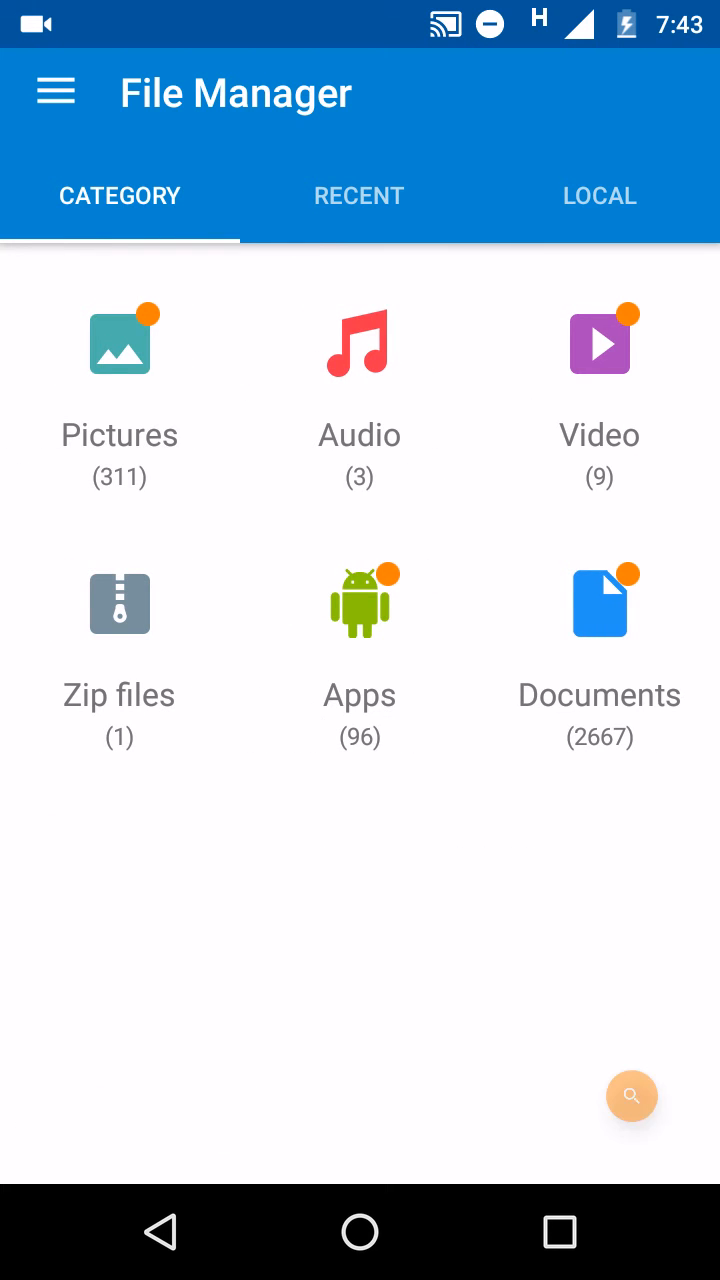
click(56, 92)
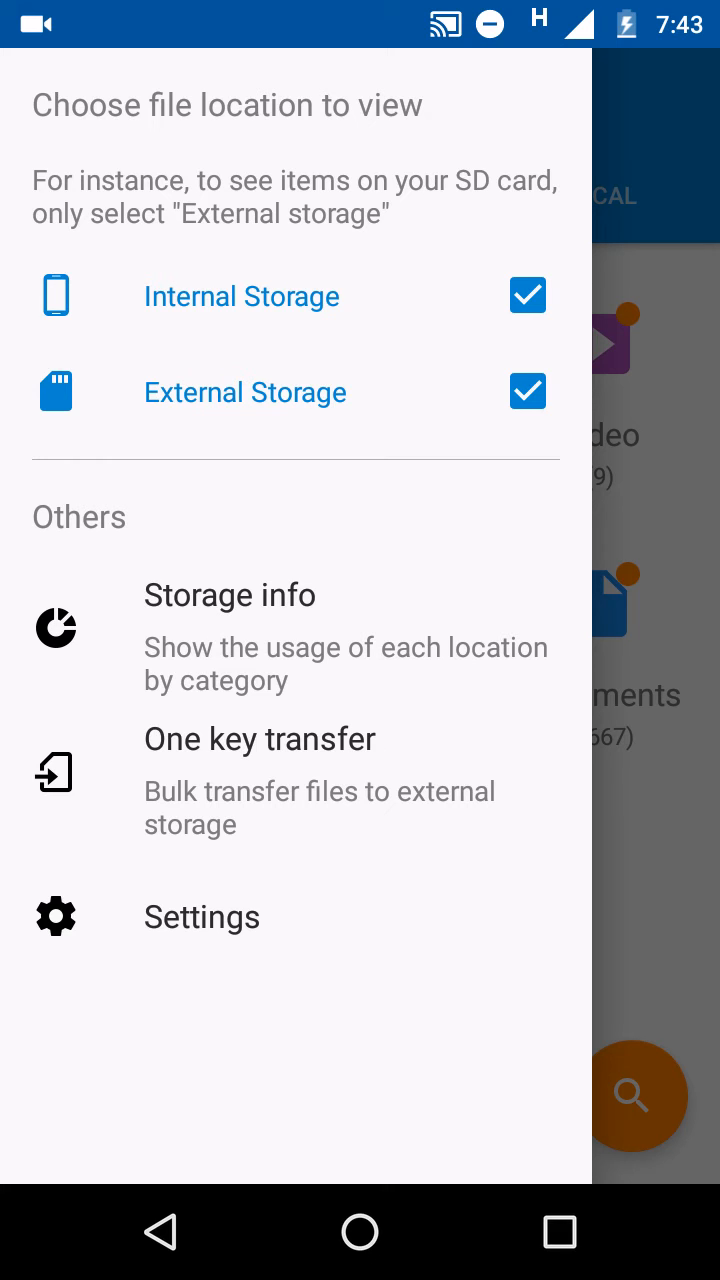
click(528, 296)
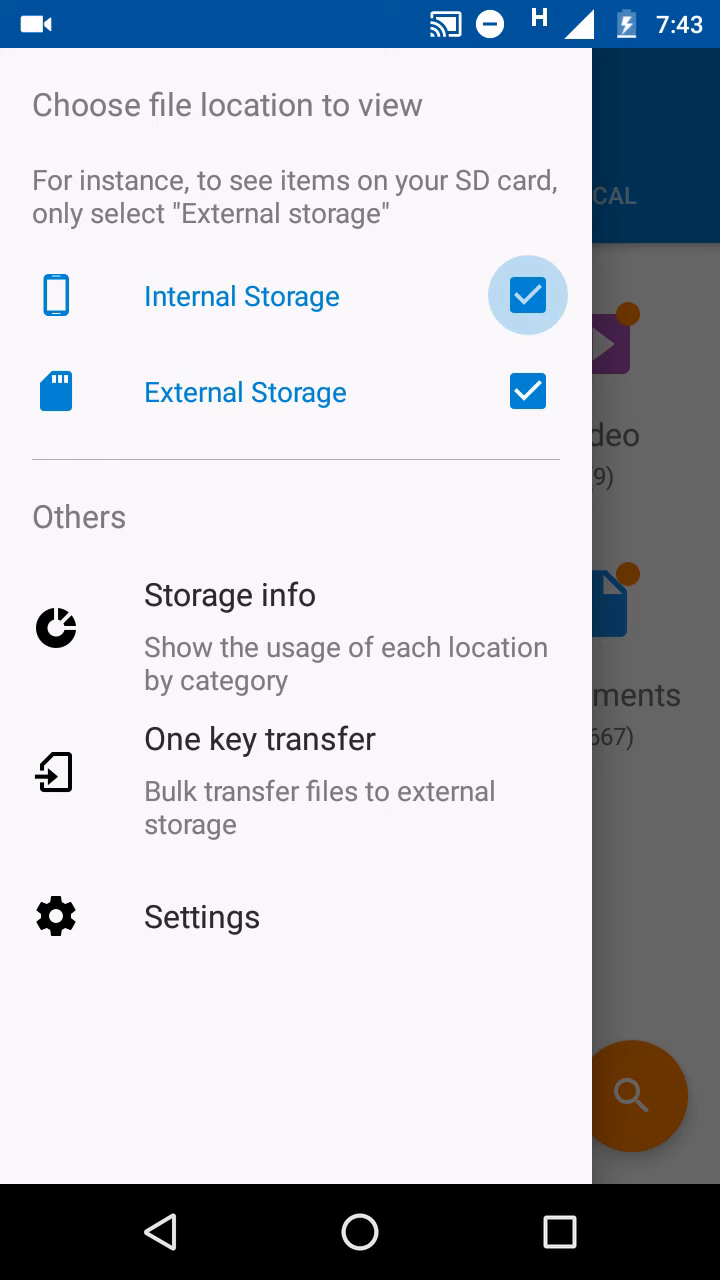
click(528, 296)
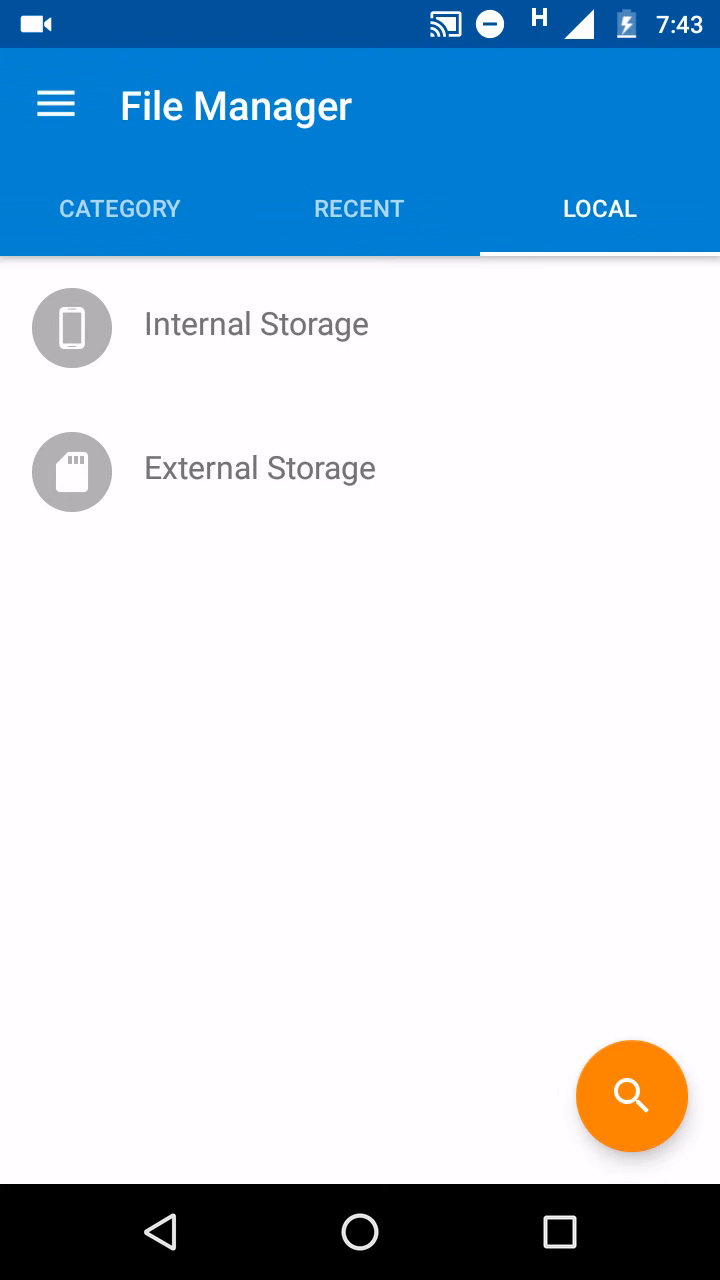
click(260, 468)
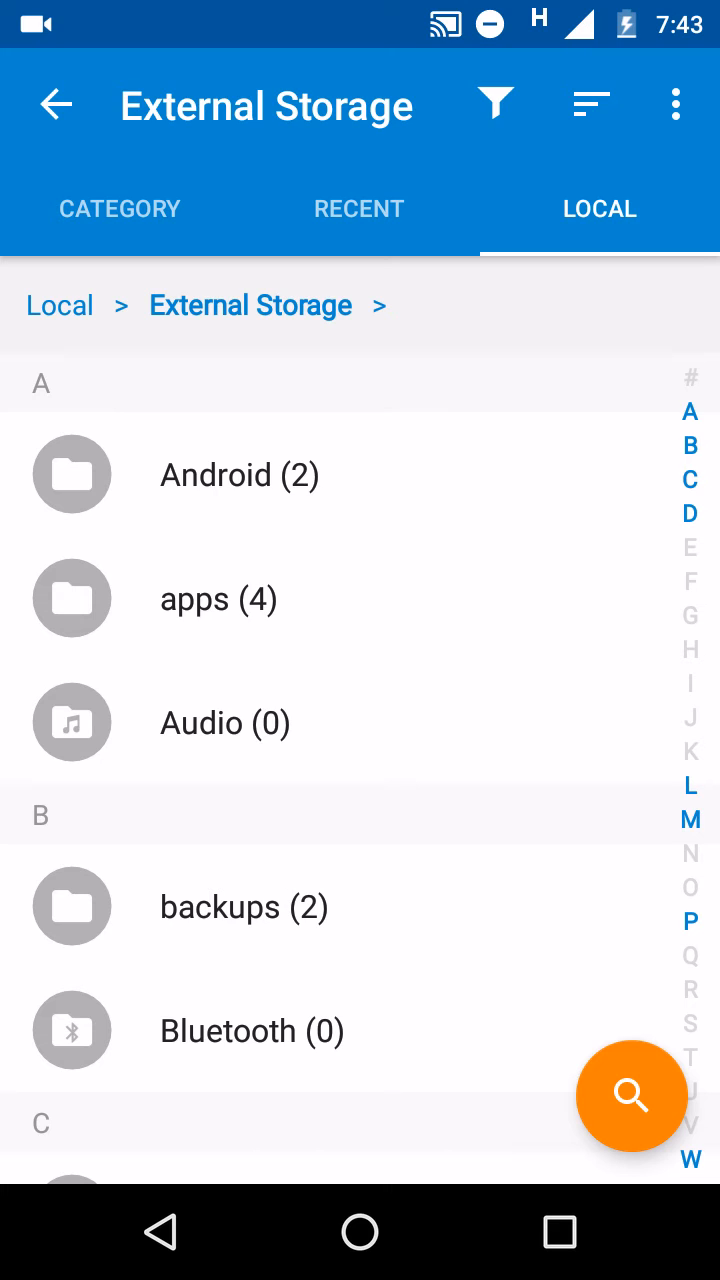
click(56, 104)
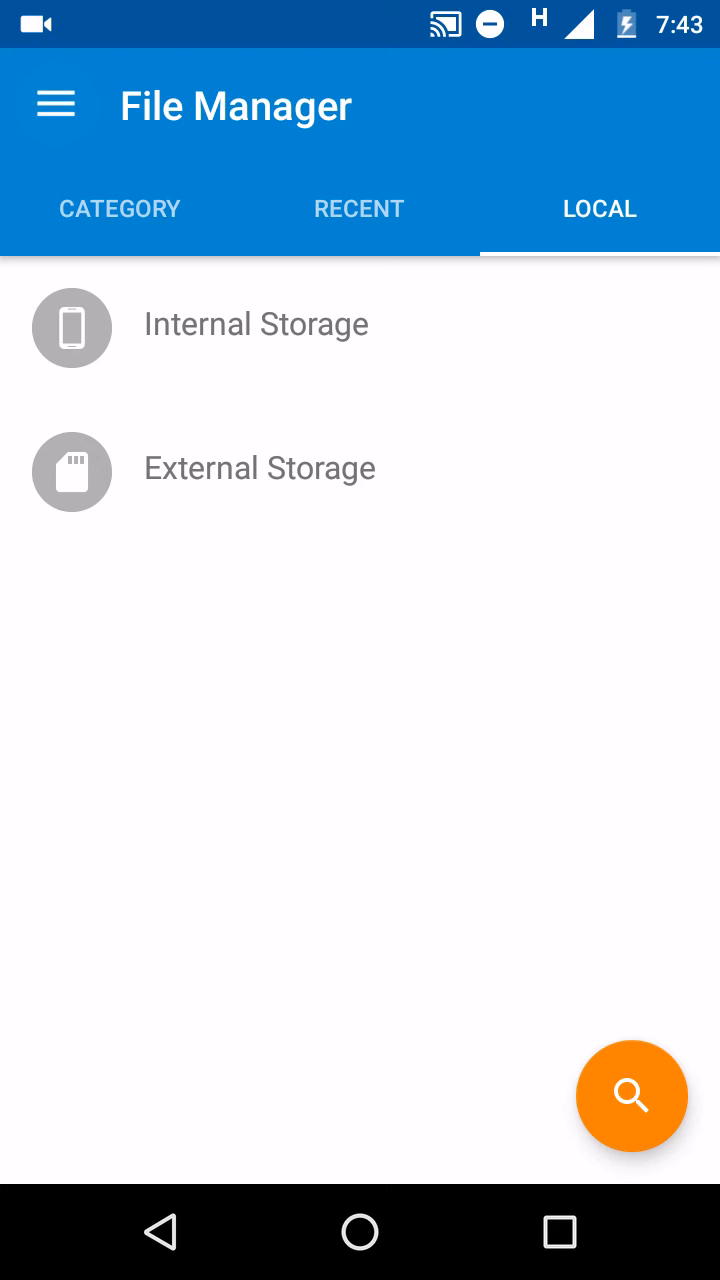
click(56, 104)
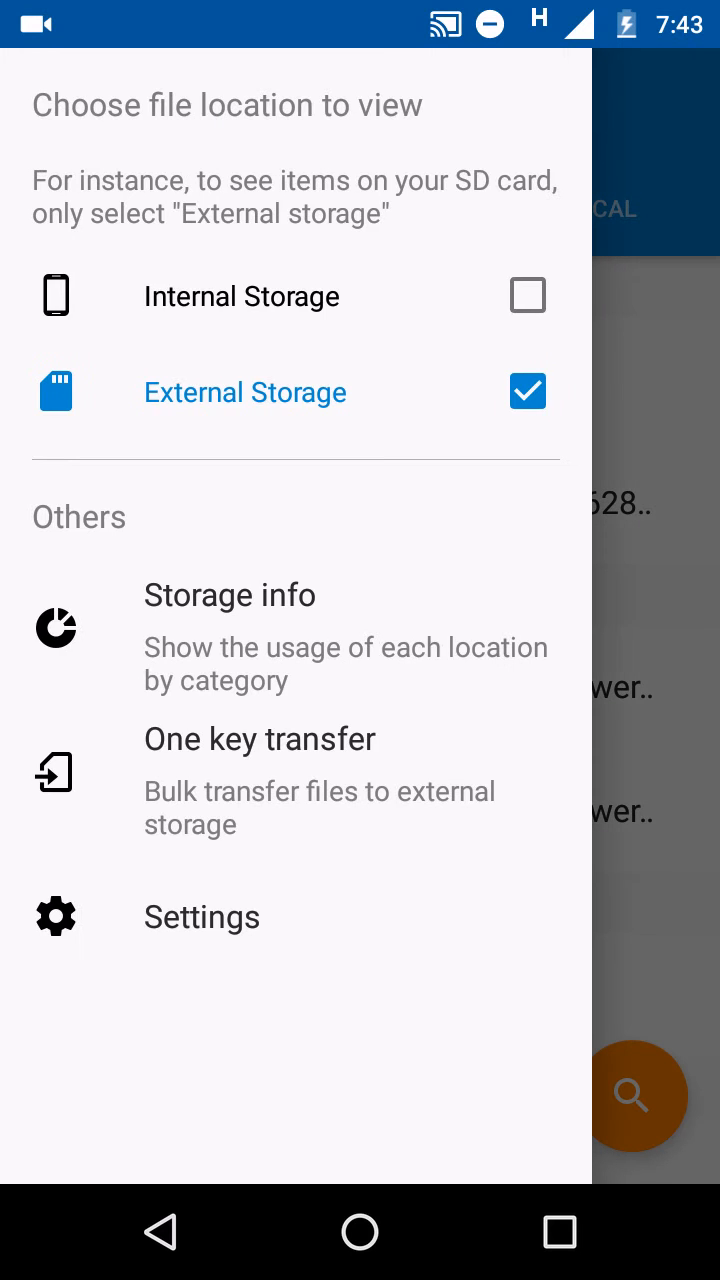
click(528, 296)
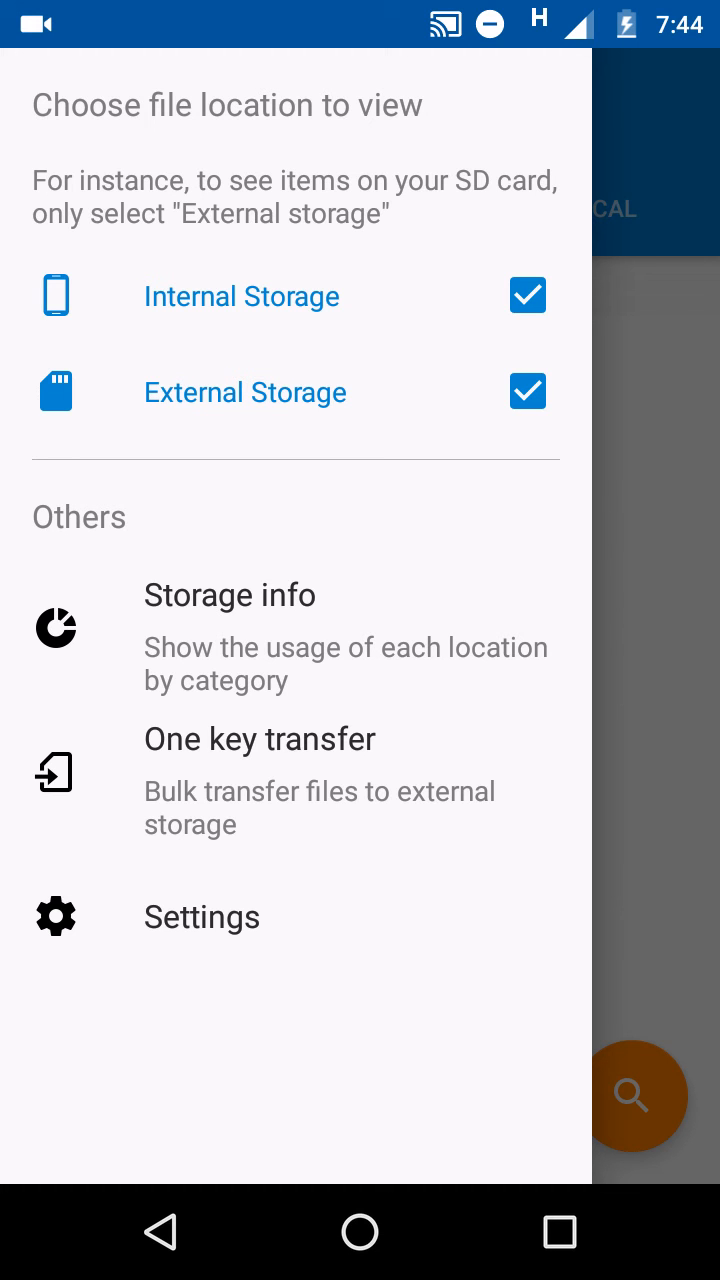
click(230, 596)
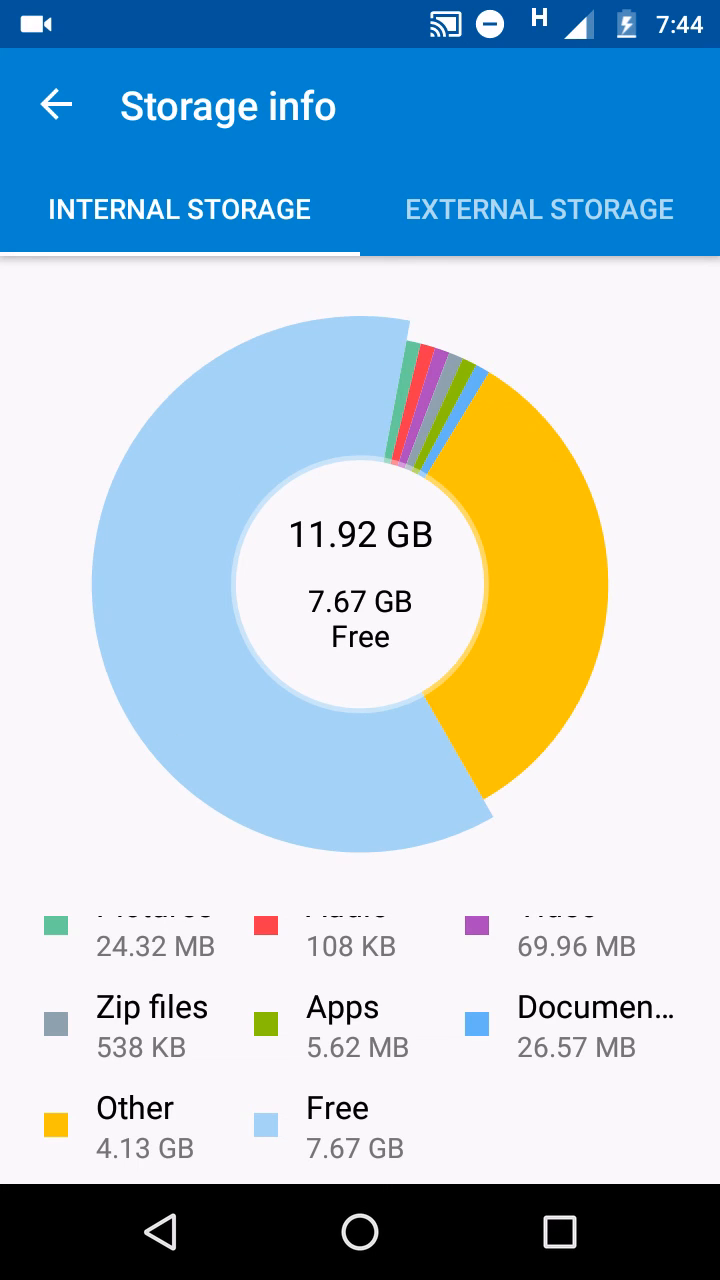
click(540, 208)
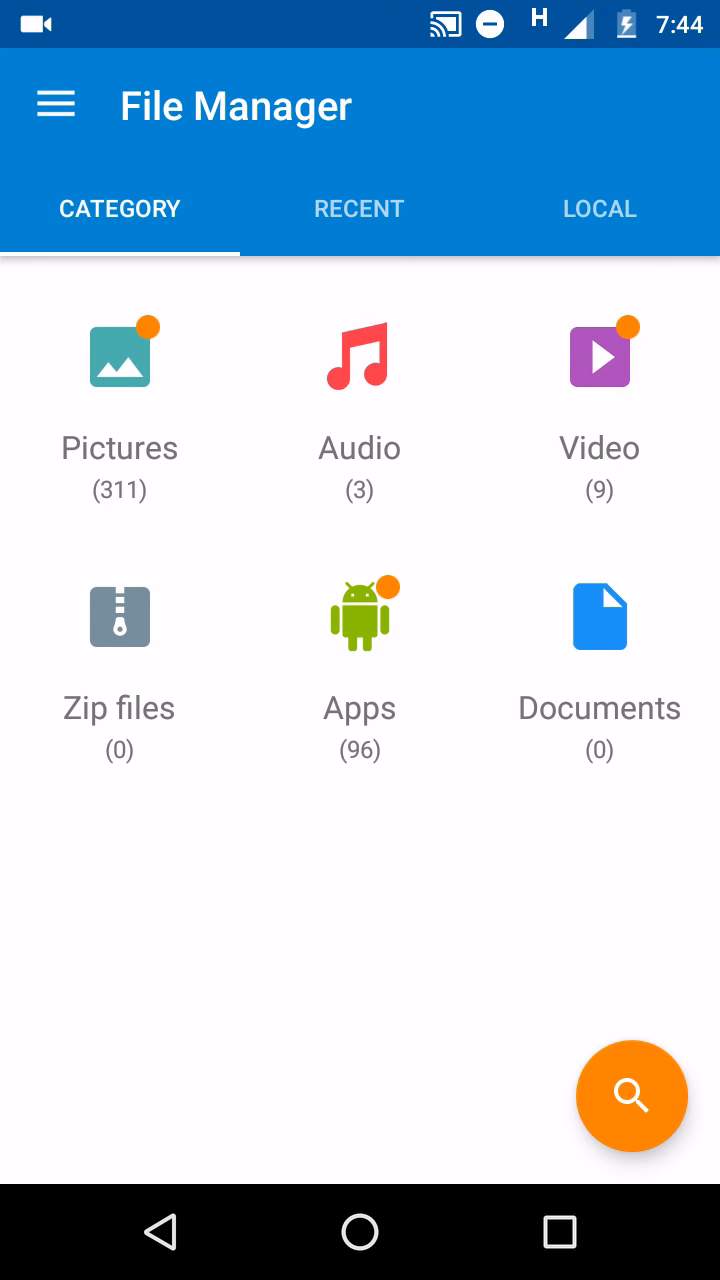
click(56, 104)
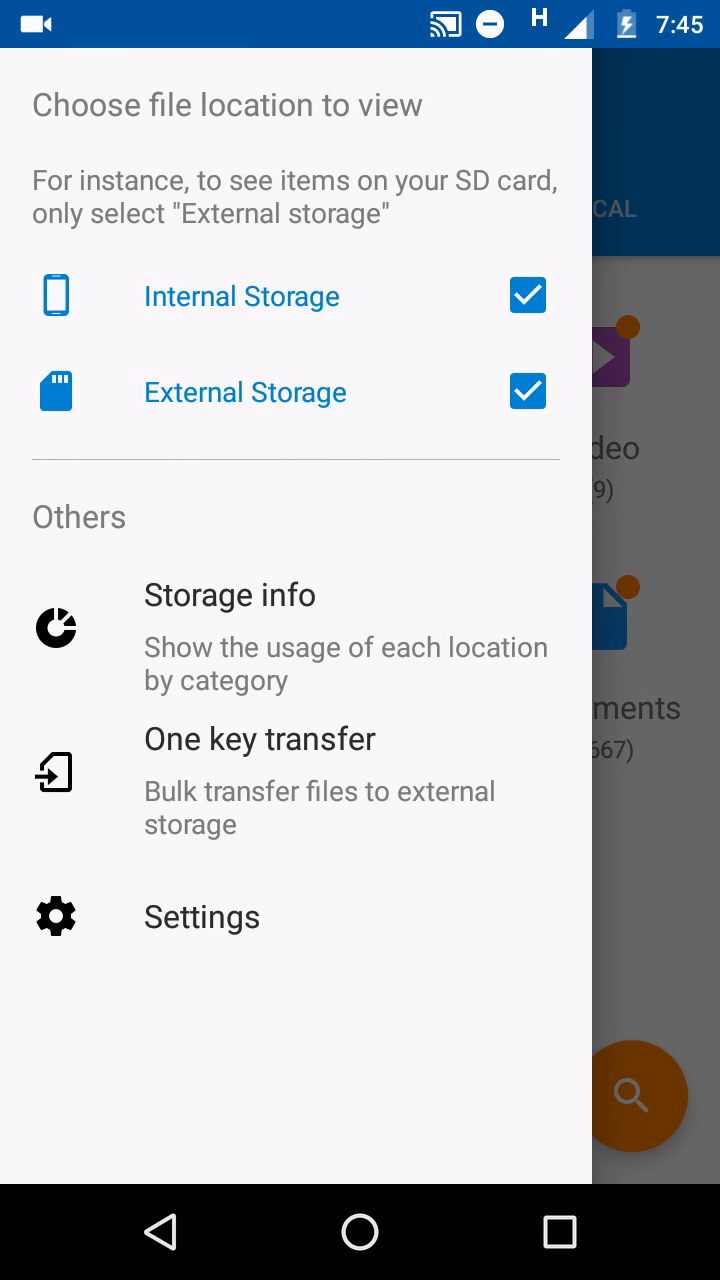